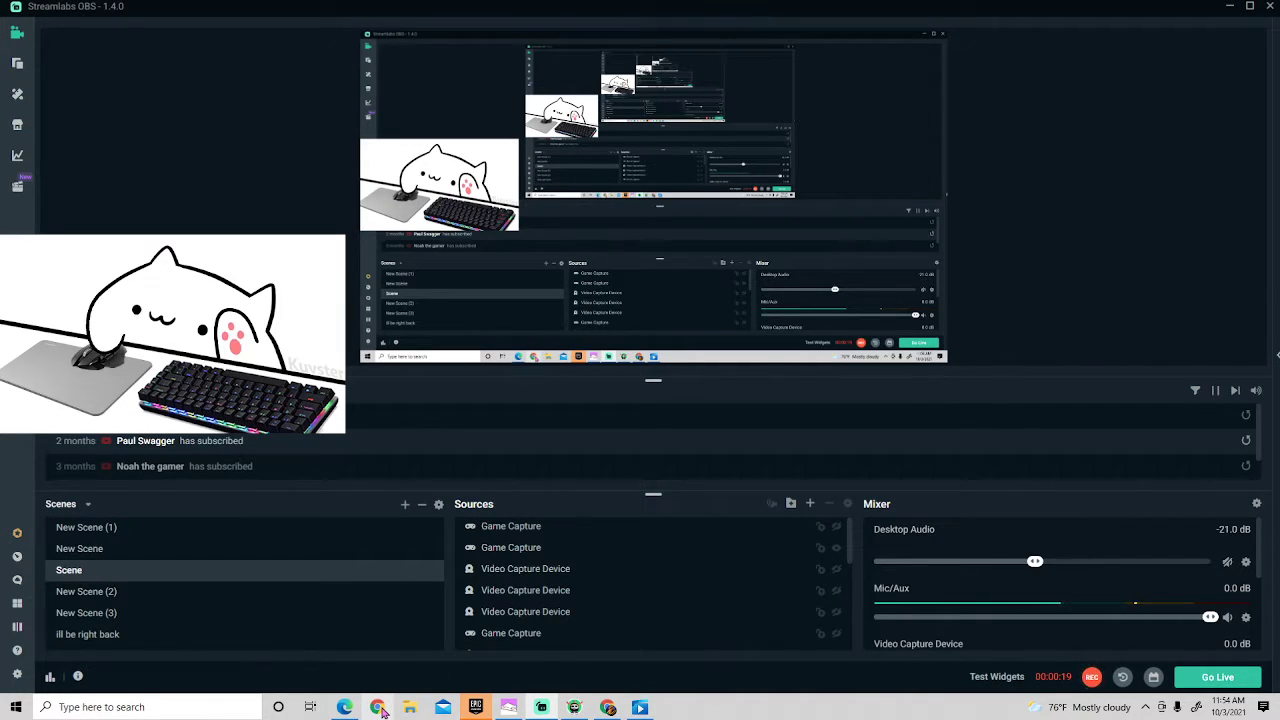
Step: Bring Google Chrome forward and paste into the new tab's Google search box
left_click(345, 707)
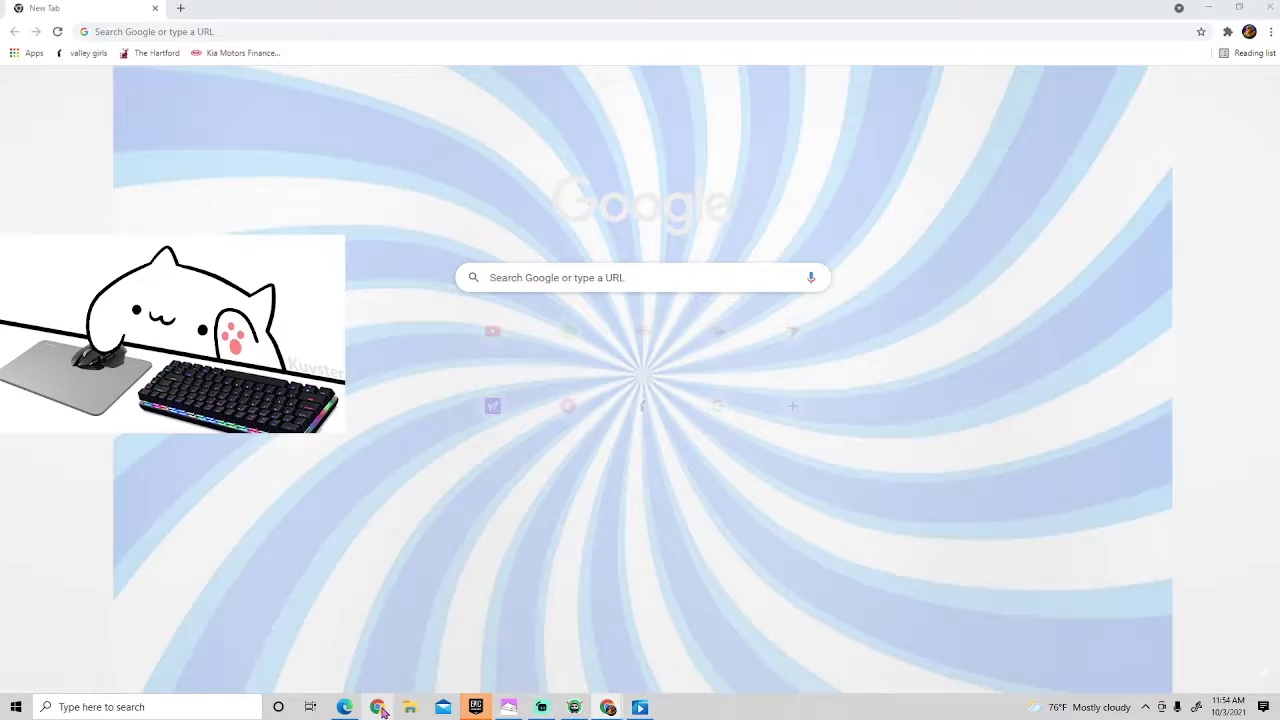
left_click(640, 277)
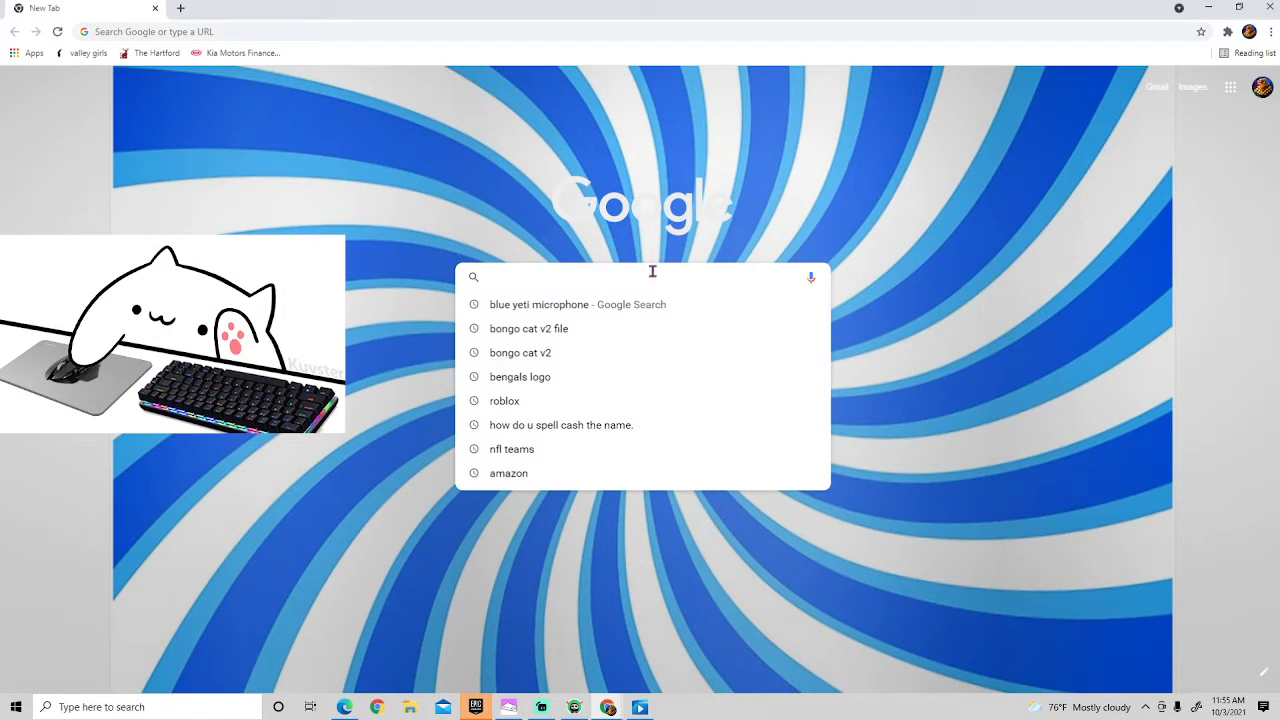
right_click(650, 277)
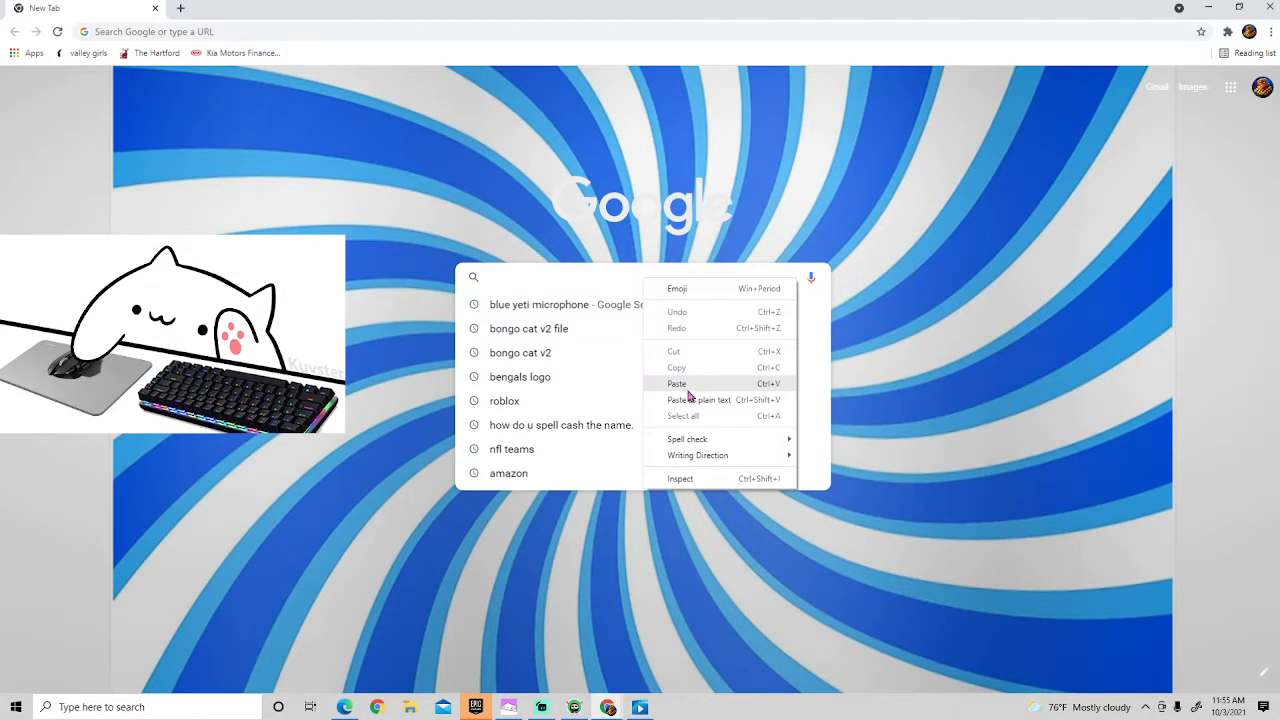
left_click(677, 384)
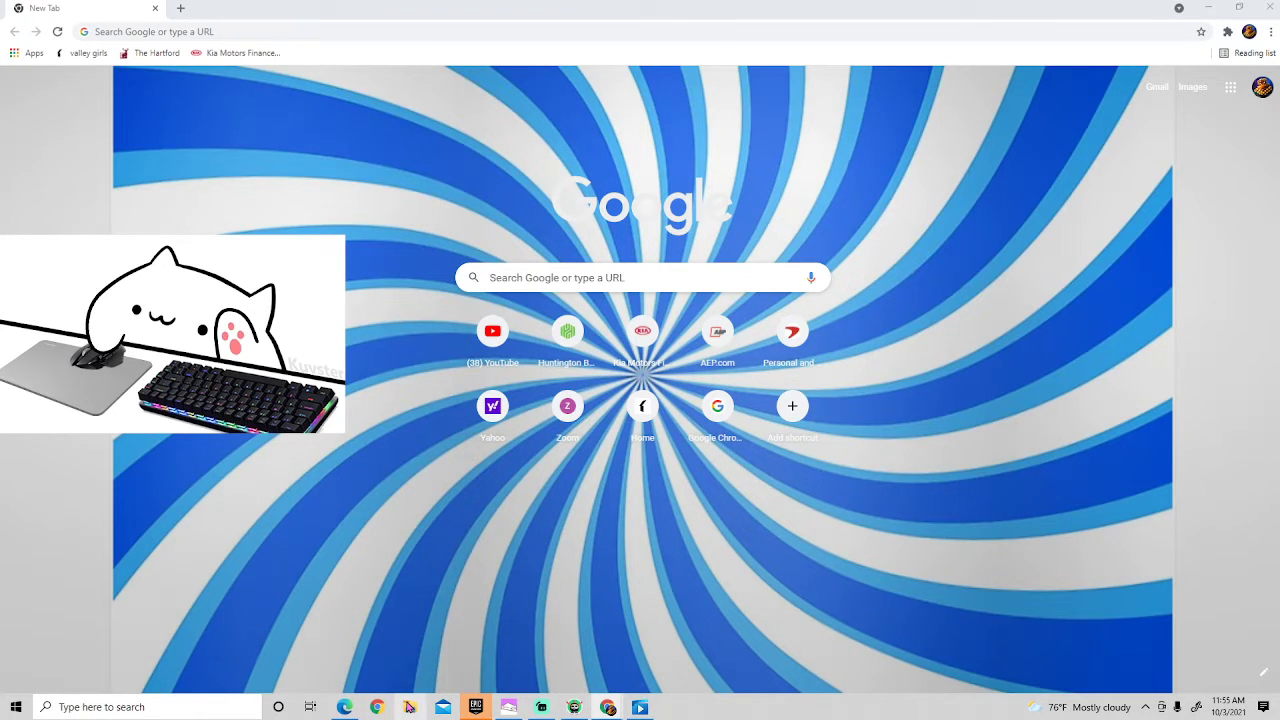
Step: Open the downloaded v2 zip archive from Downloads in File Explorer
left_click(409, 707)
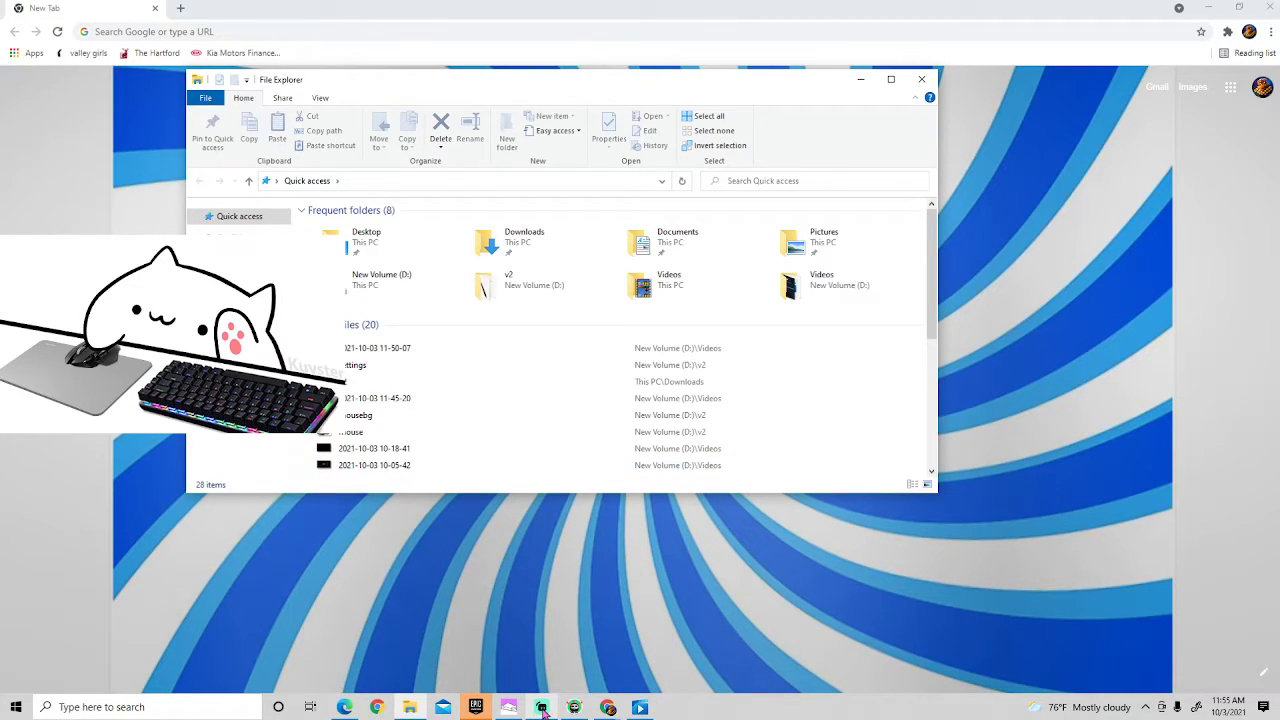
left_click(390, 364)
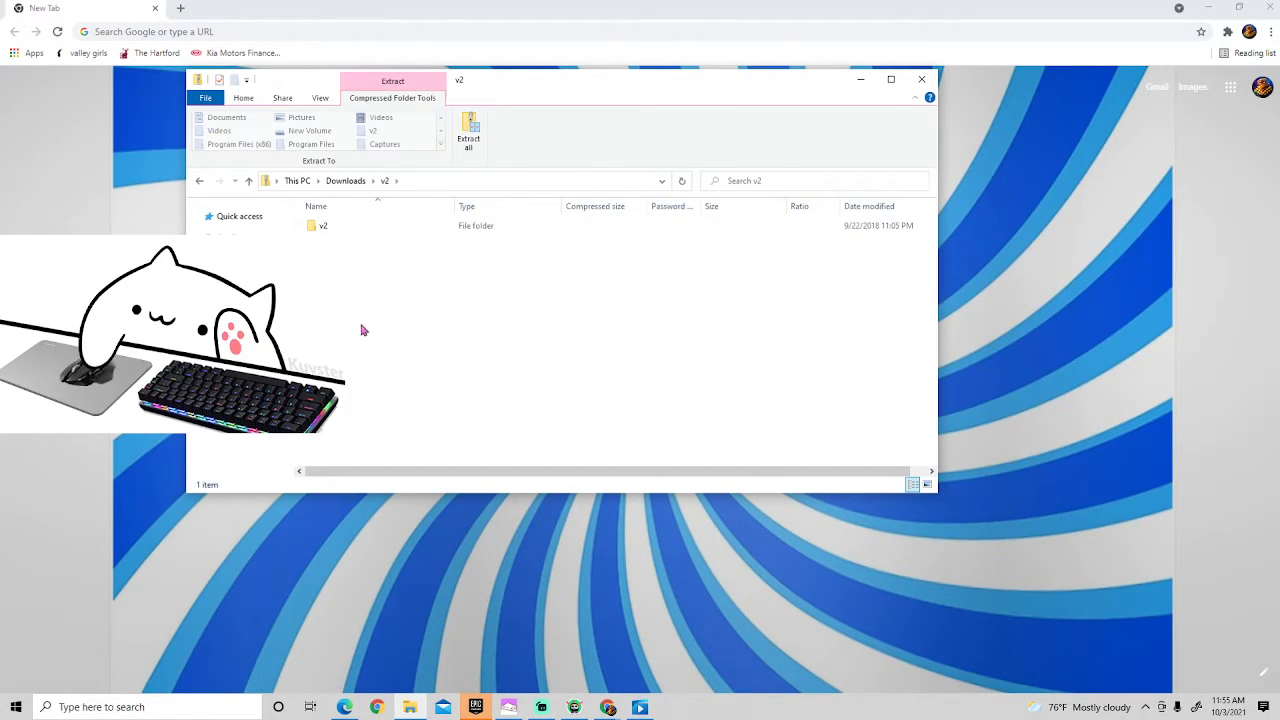
Step: Open the v2 folder on New Volume (D:) and launch the cat application
double_click(323, 225)
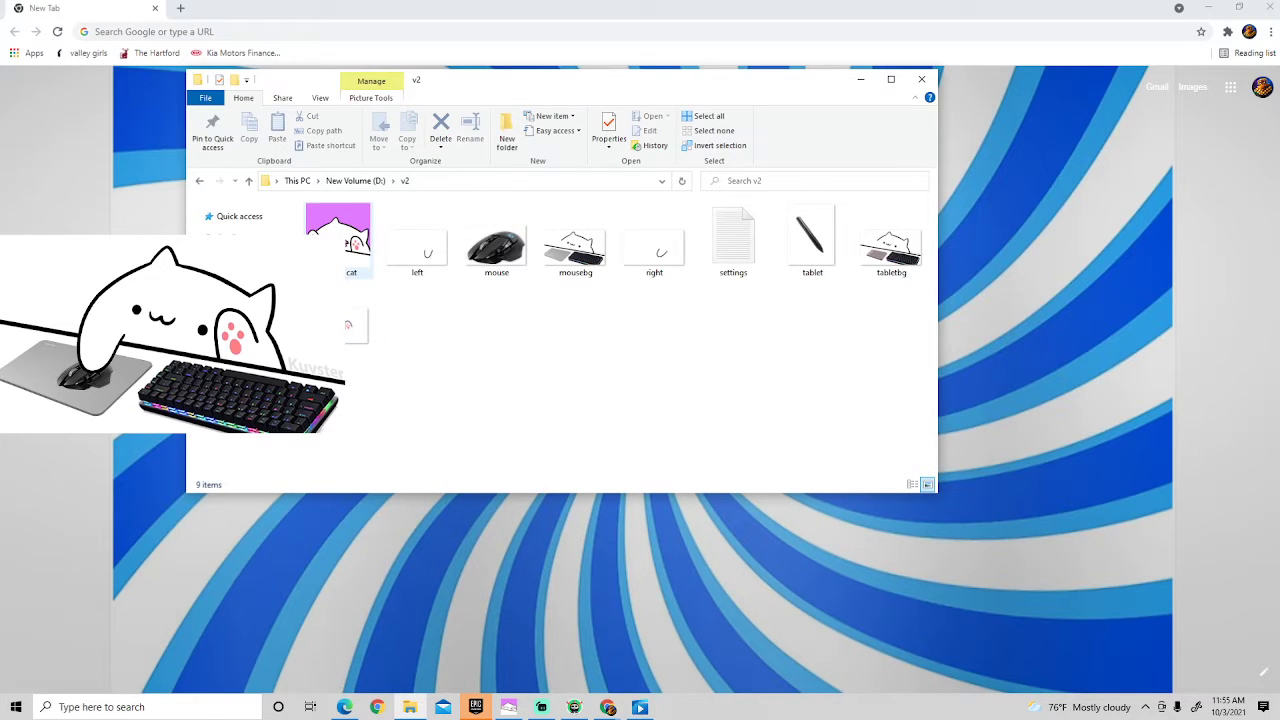
double_click(496, 245)
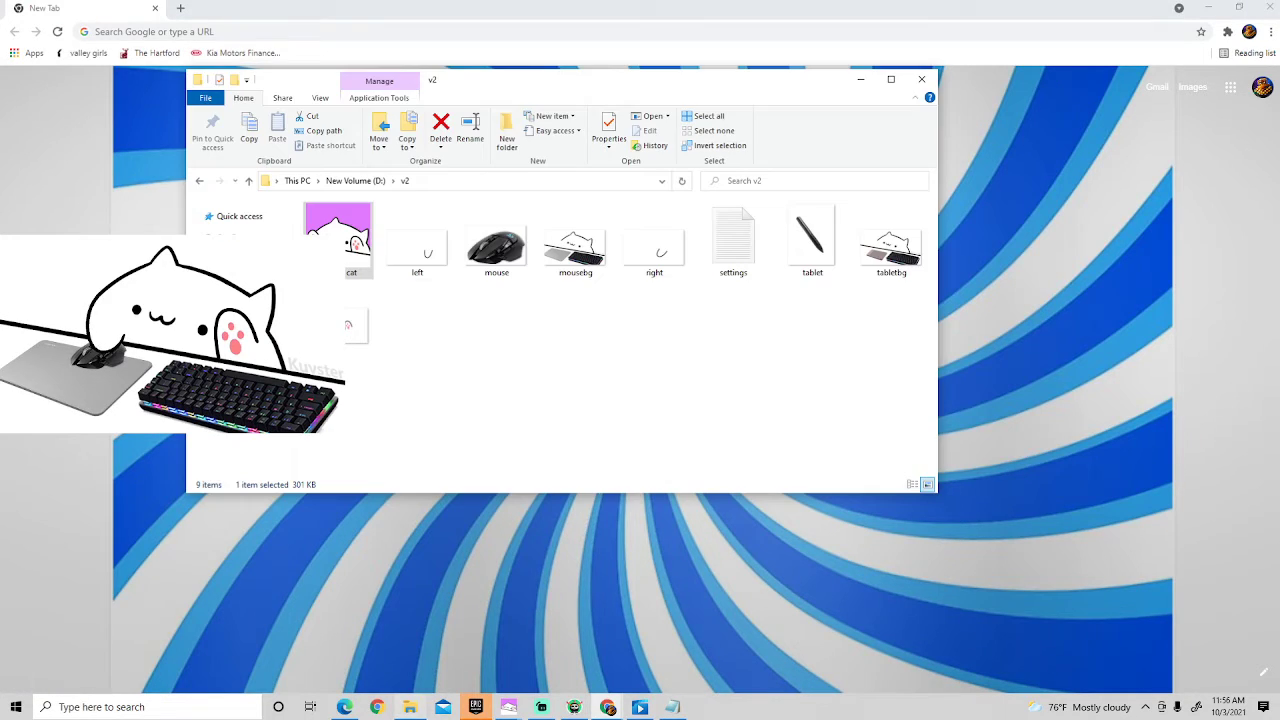
mouse_move(352, 255)
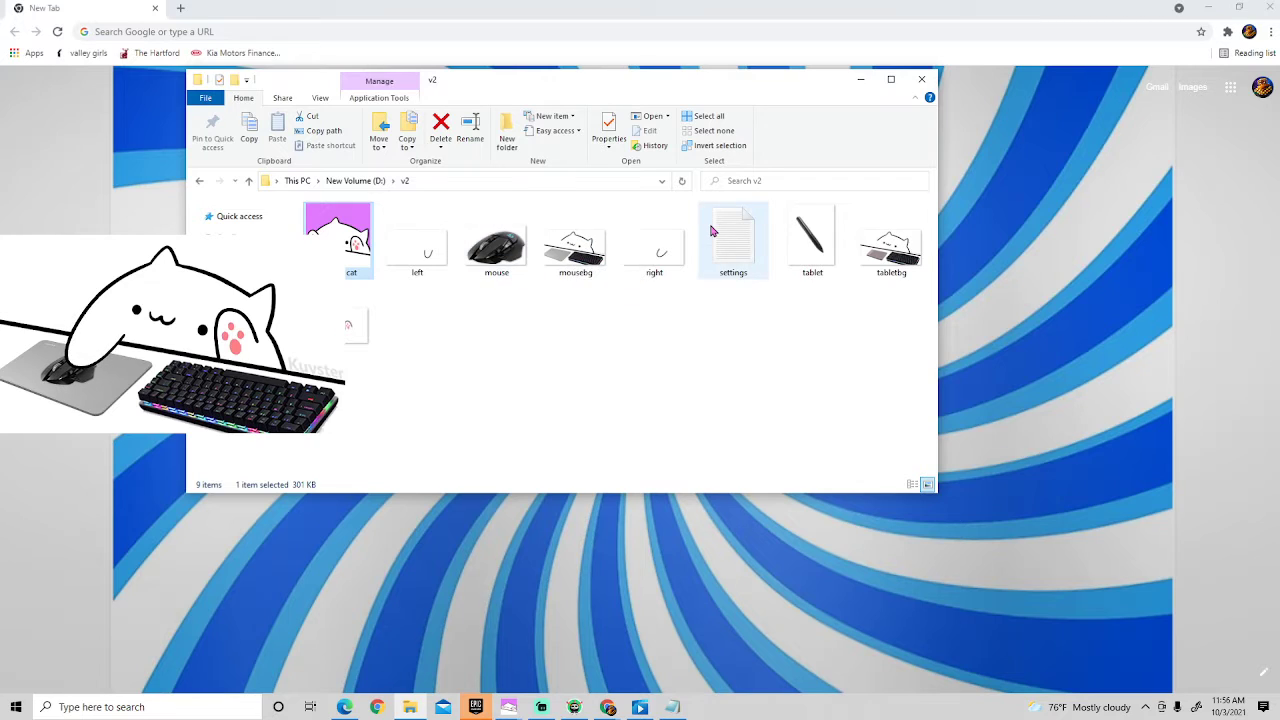
Step: In settings.txt, set Key 1 to capital W and the next key to S, then close Notepad
double_click(732, 240)
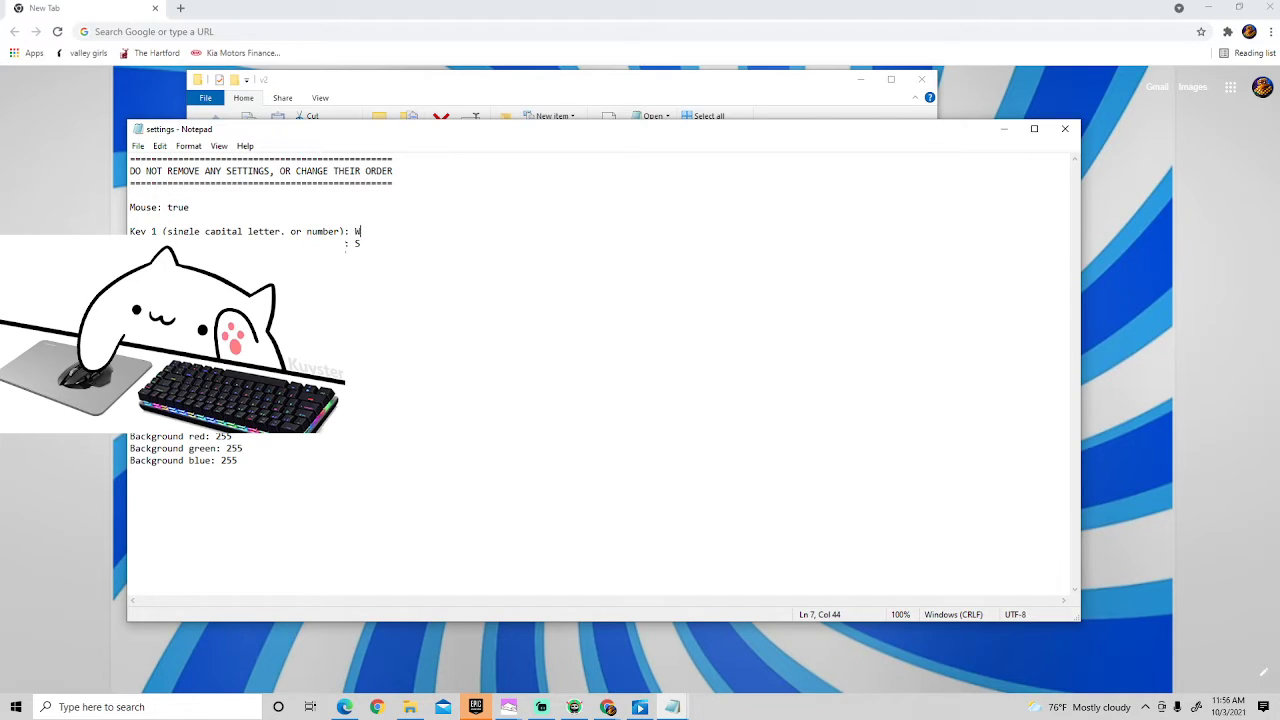
key("Backspace")
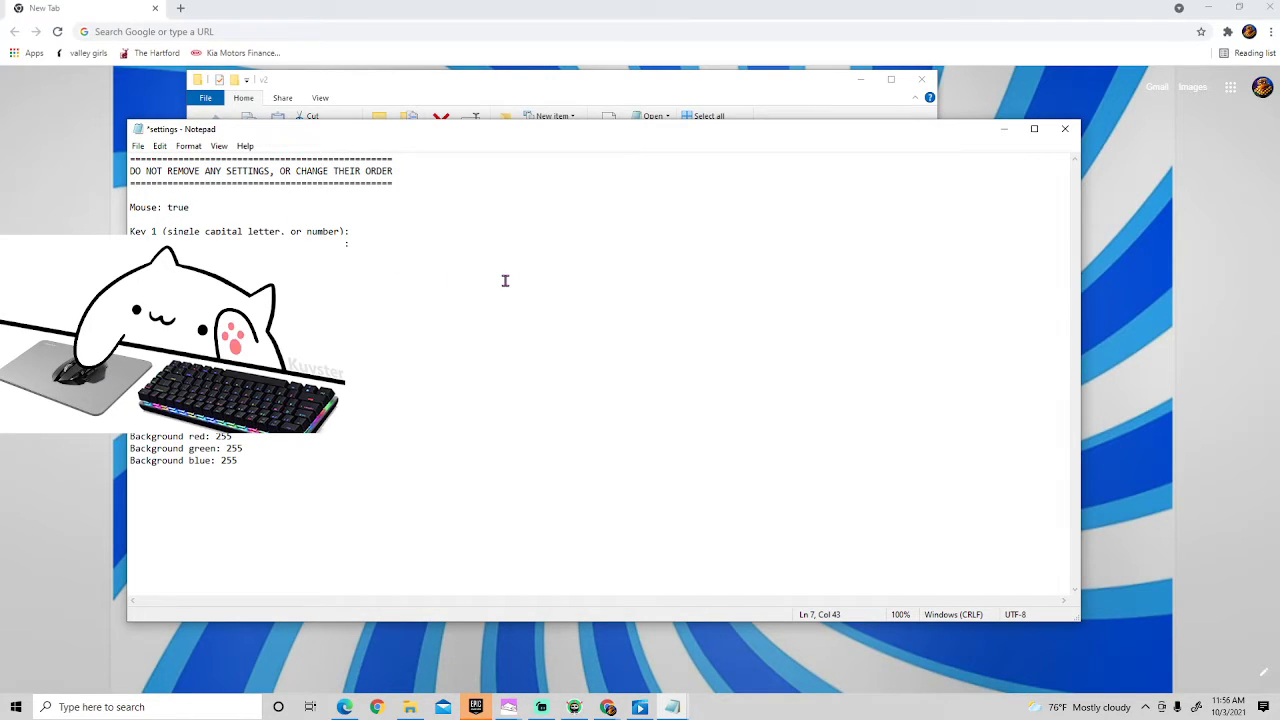
type("w")
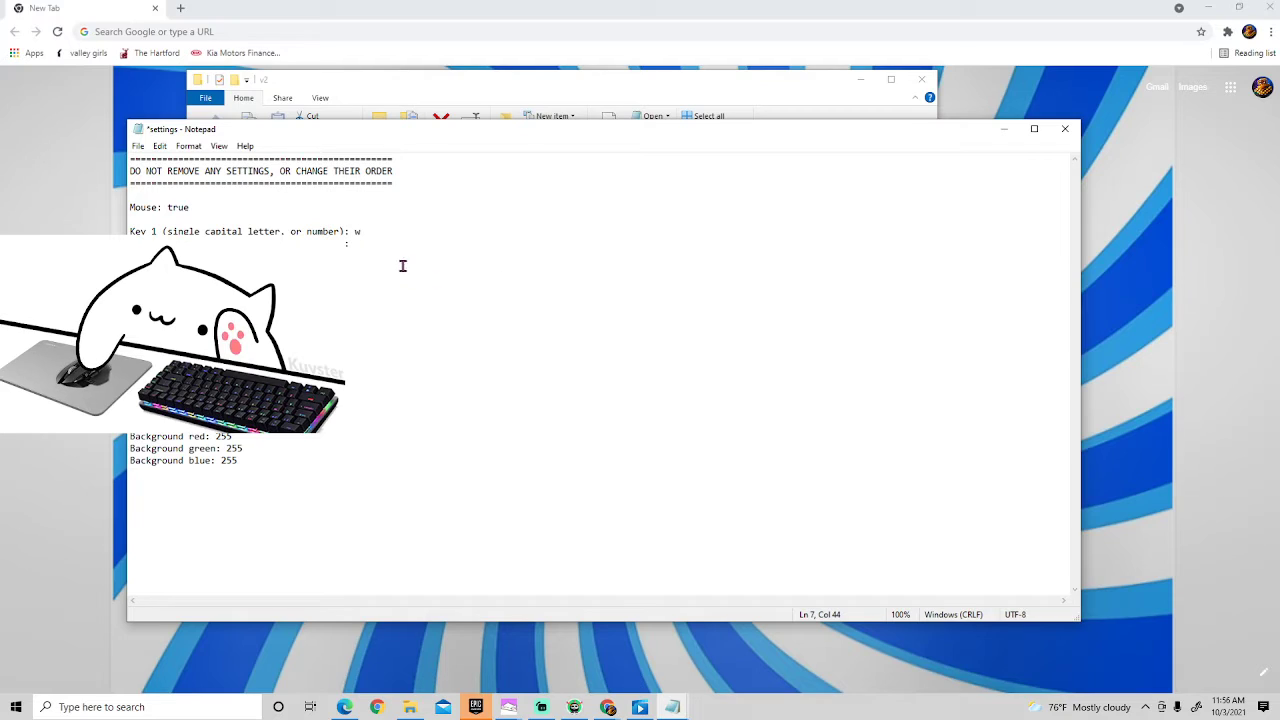
key("backspace")
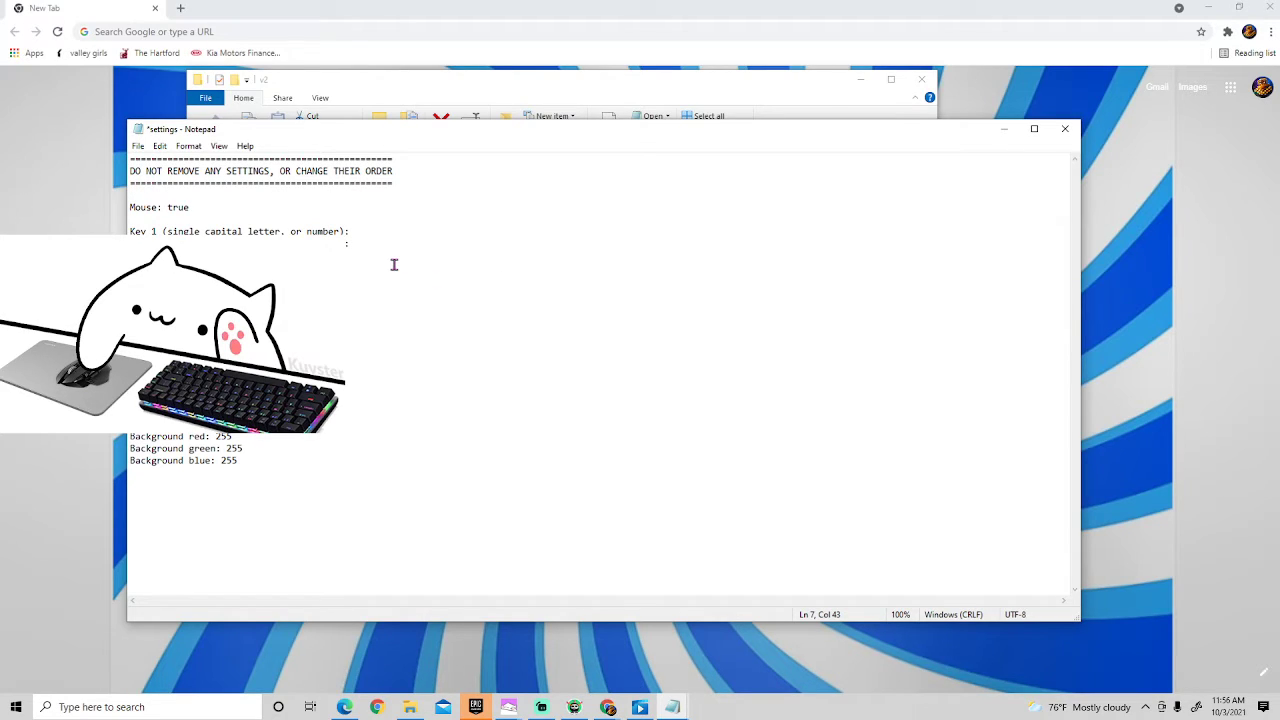
type("W")
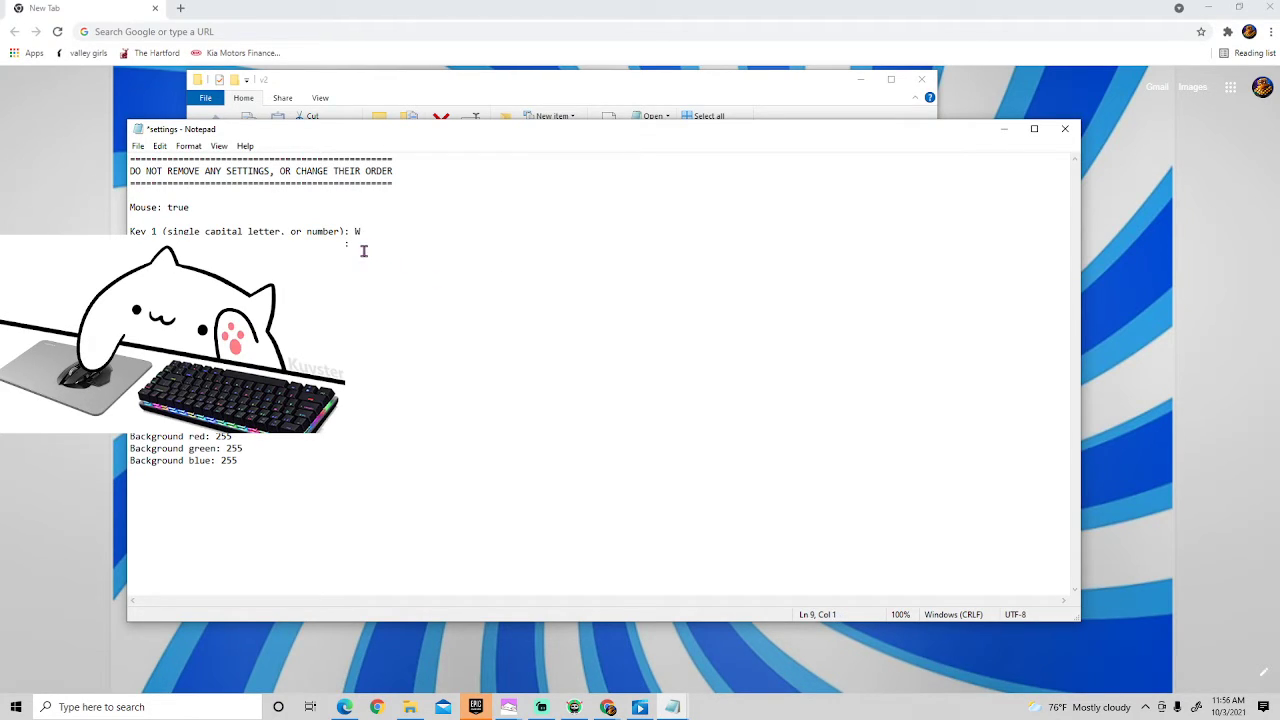
type("S")
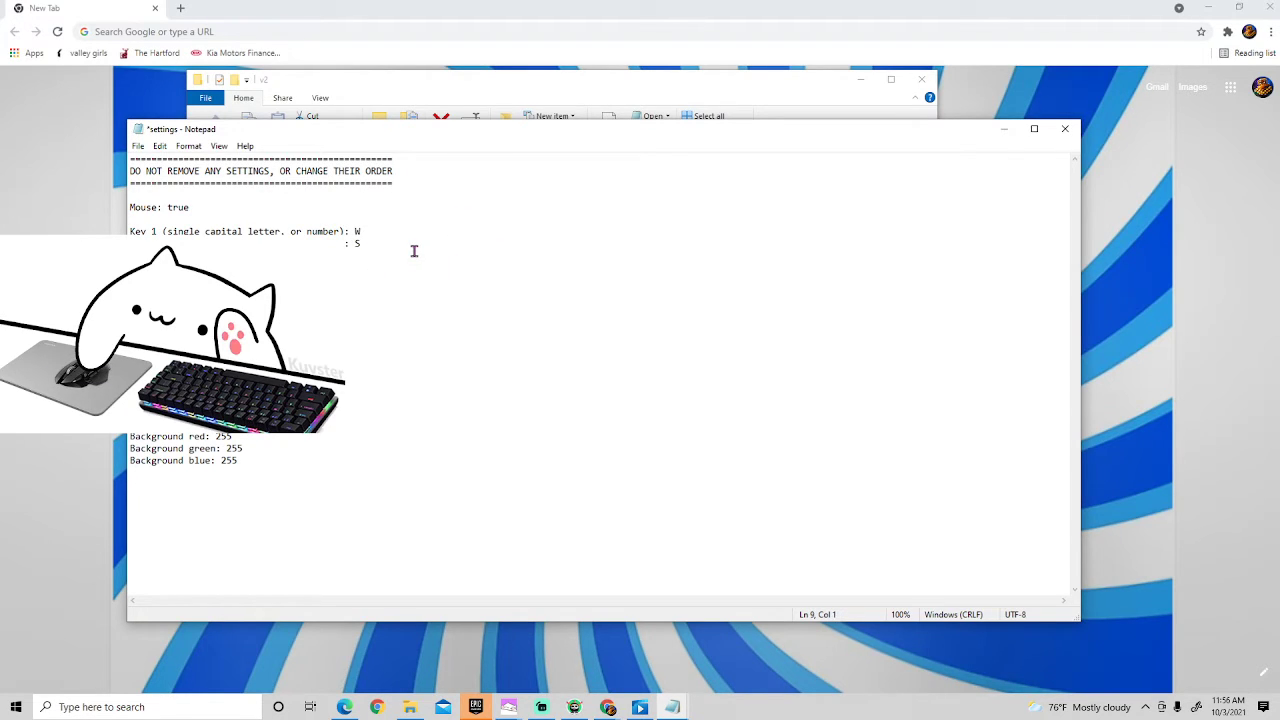
left_click(1064, 128)
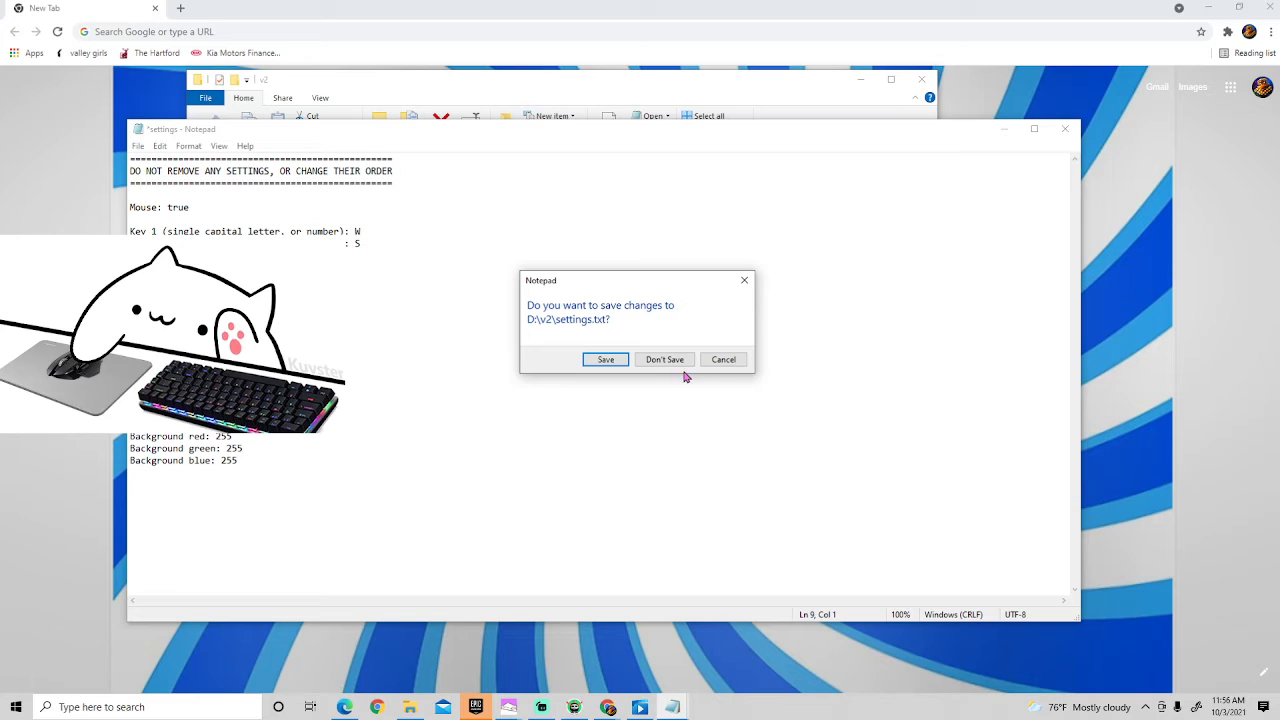